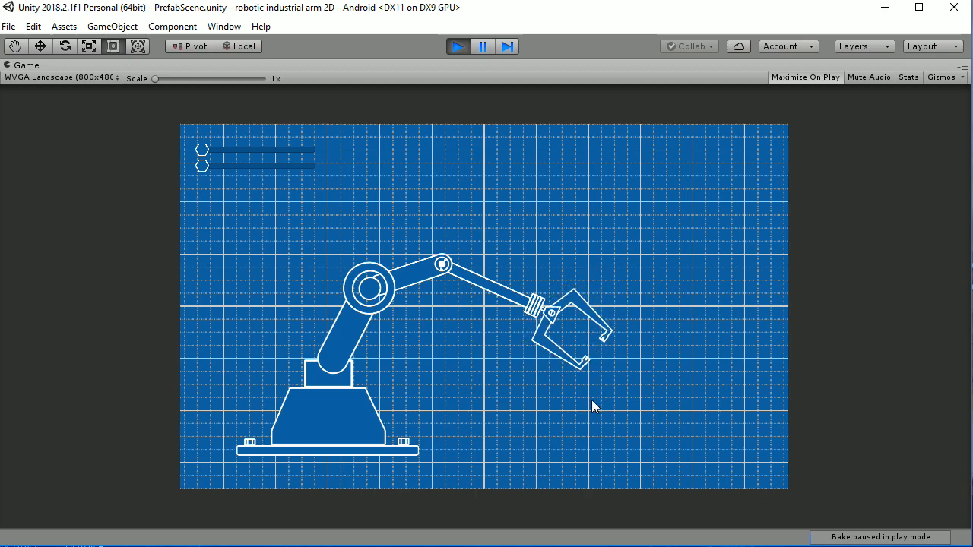
{"action": "mouse_move", "coordinate": [429, 321]}
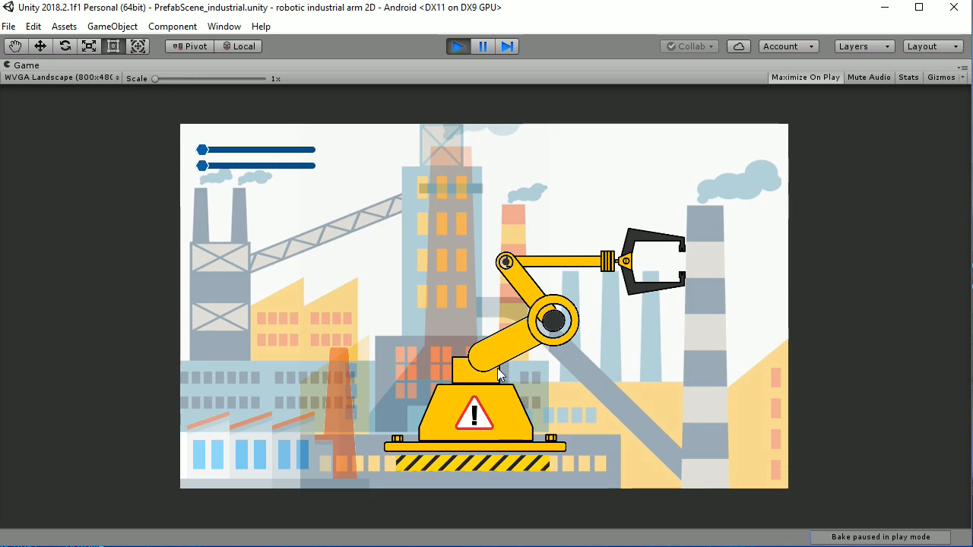
{"action": "mouse_move", "coordinate": [513, 339]}
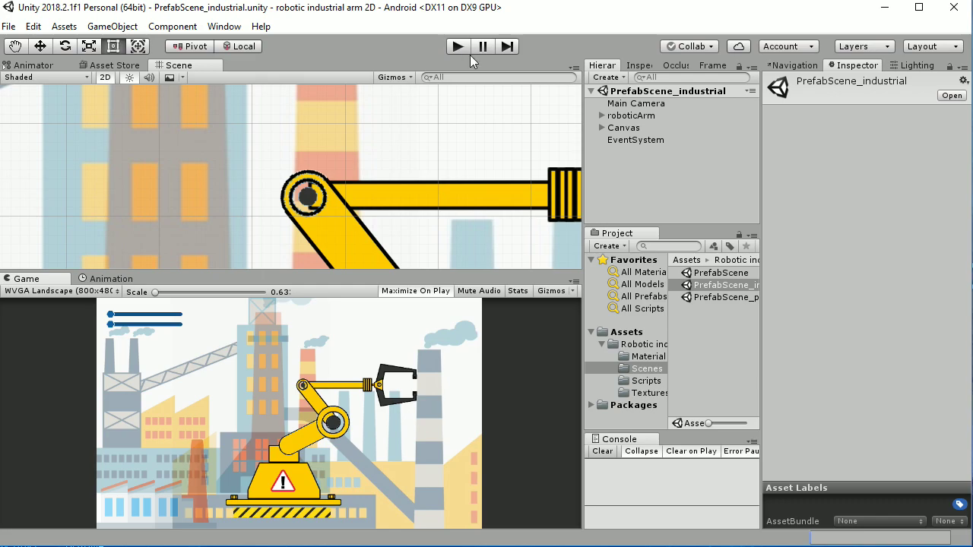
Step: Open the PrefabScene_physics scene from the Project Scenes folder
{"action": "double_click", "coordinate": [720, 297]}
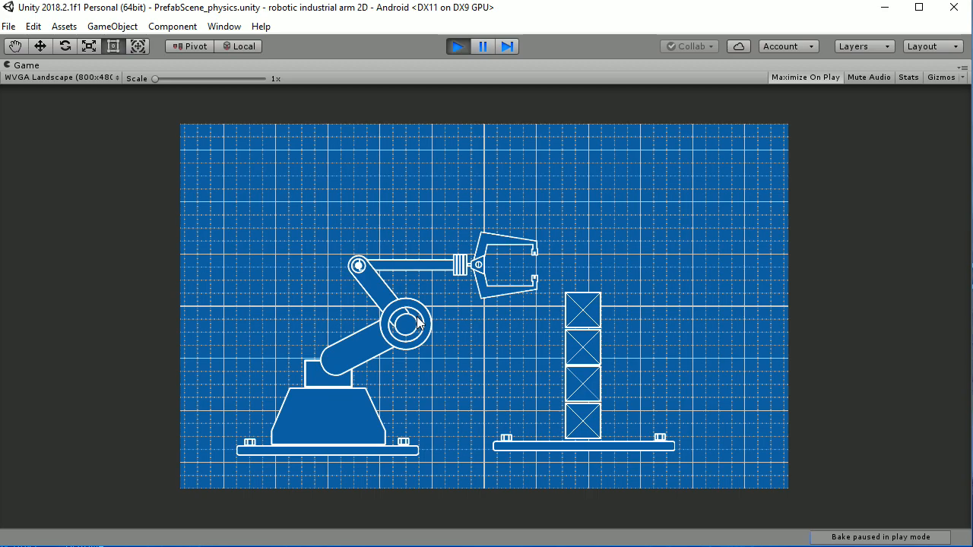
{"action": "mouse_move", "coordinate": [422, 328]}
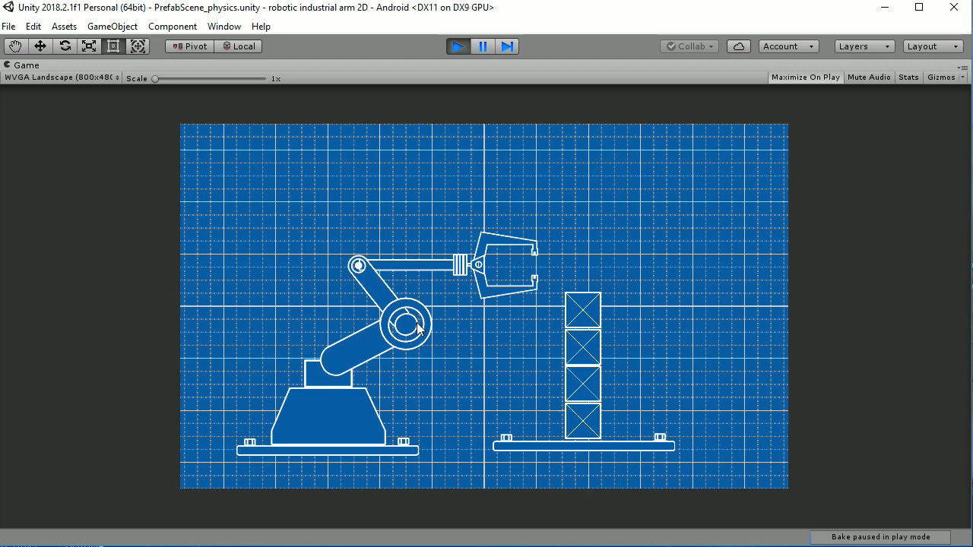
{"action": "mouse_move", "coordinate": [453, 287]}
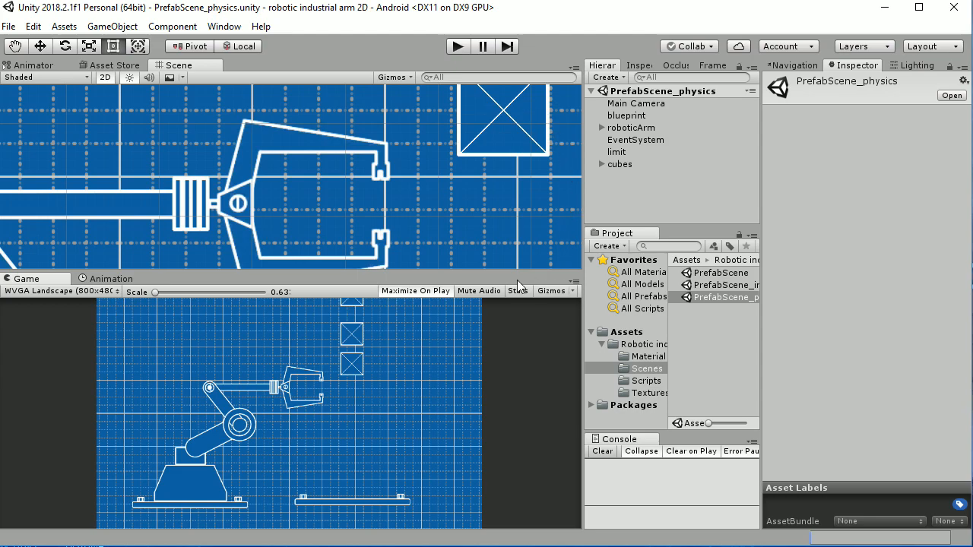
{"action": "mouse_move", "coordinate": [634, 170]}
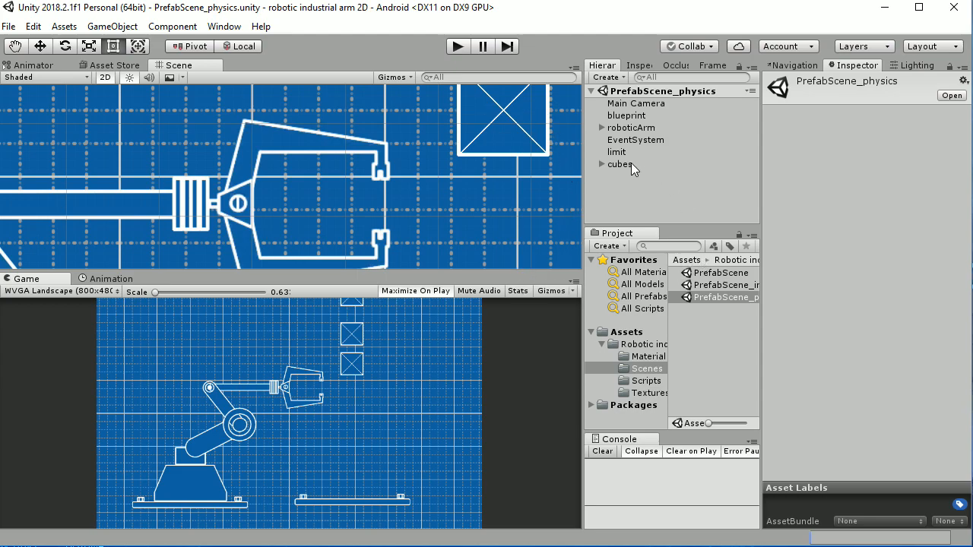
Step: Inspect roboticArm's Arm Movement script, then play the physics scene so crates fall
{"action": "left_click", "coordinate": [631, 127]}
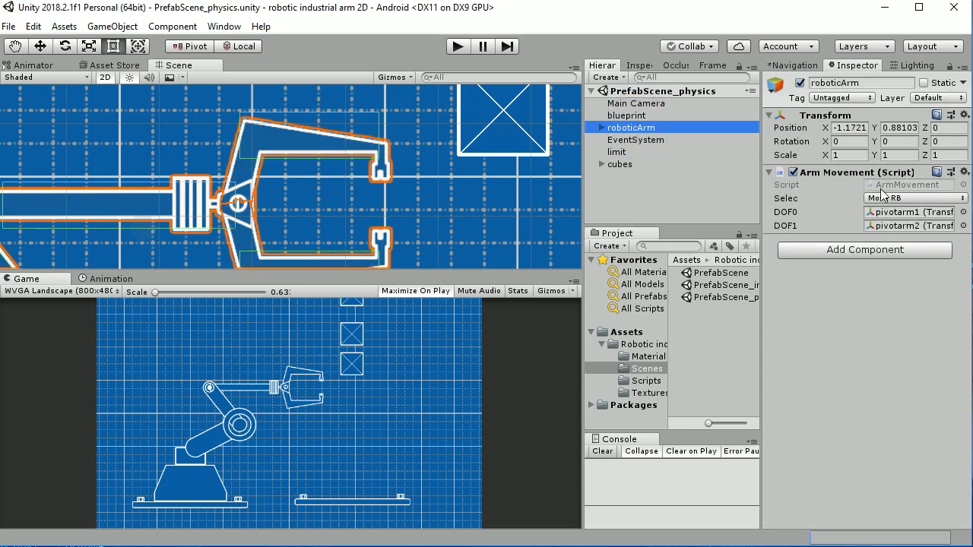
{"action": "left_click", "coordinate": [913, 198]}
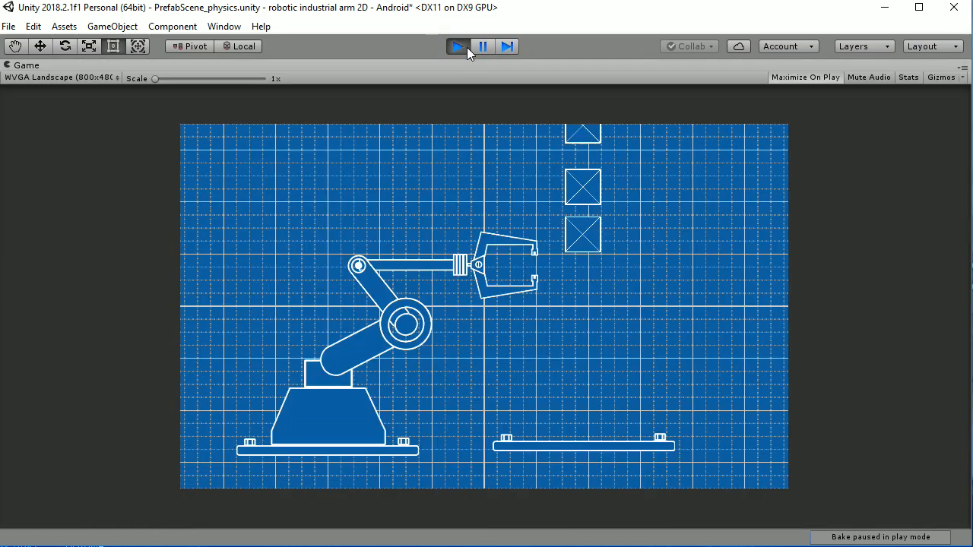
Step: Stop Play mode on the running physics scene
{"action": "left_click", "coordinate": [456, 46]}
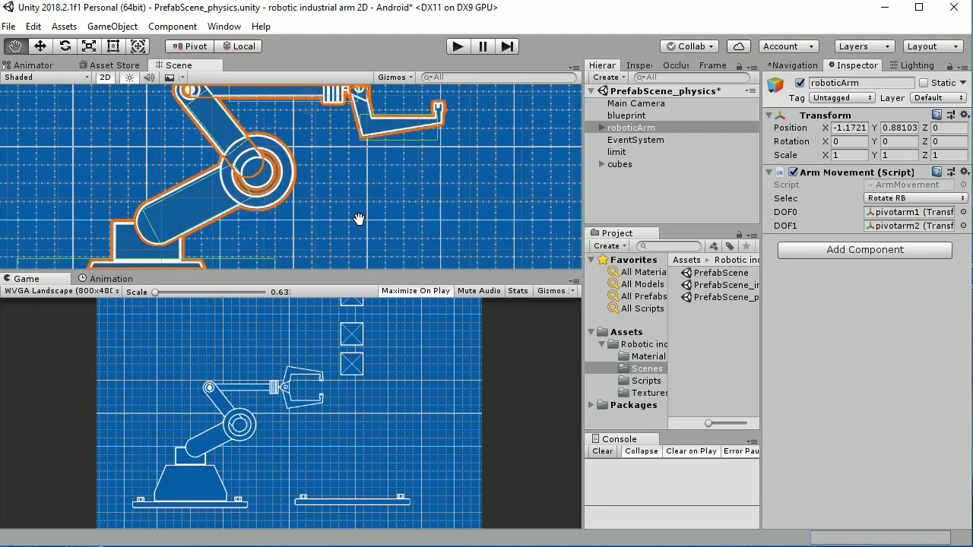
Step: Expand roboticArm and base in the Hierarchy and select pivotarm2
{"action": "left_click", "coordinate": [596, 128]}
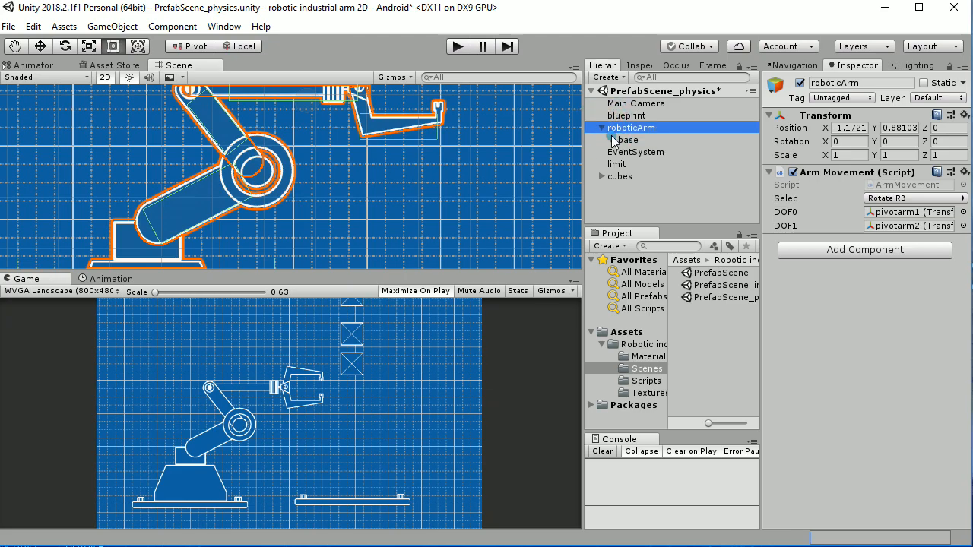
{"action": "left_click", "coordinate": [614, 140]}
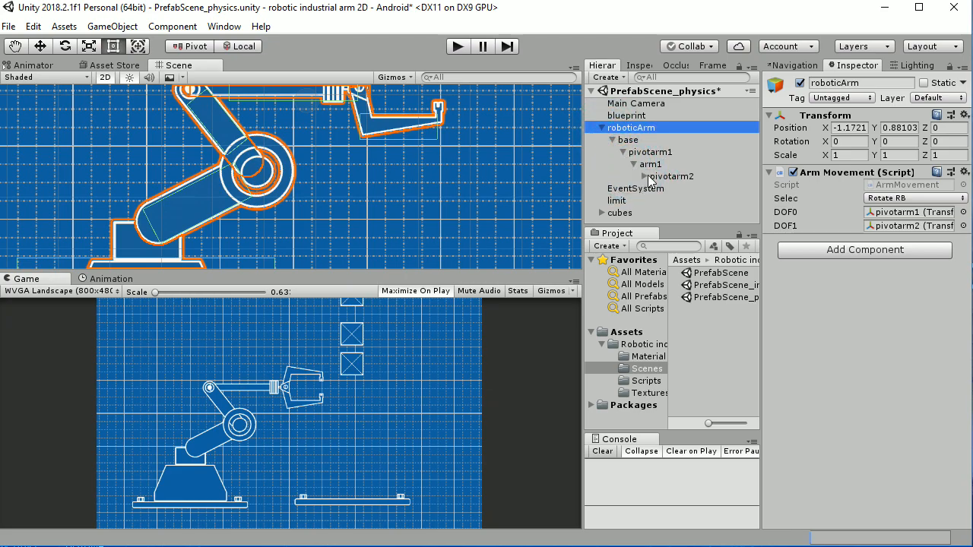
{"action": "left_click", "coordinate": [672, 175]}
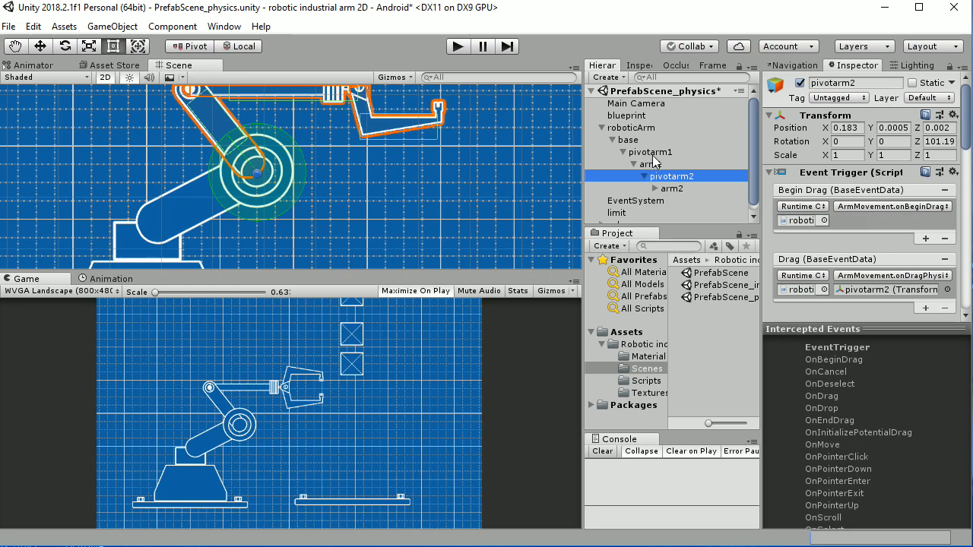
{"action": "mouse_move", "coordinate": [680, 189]}
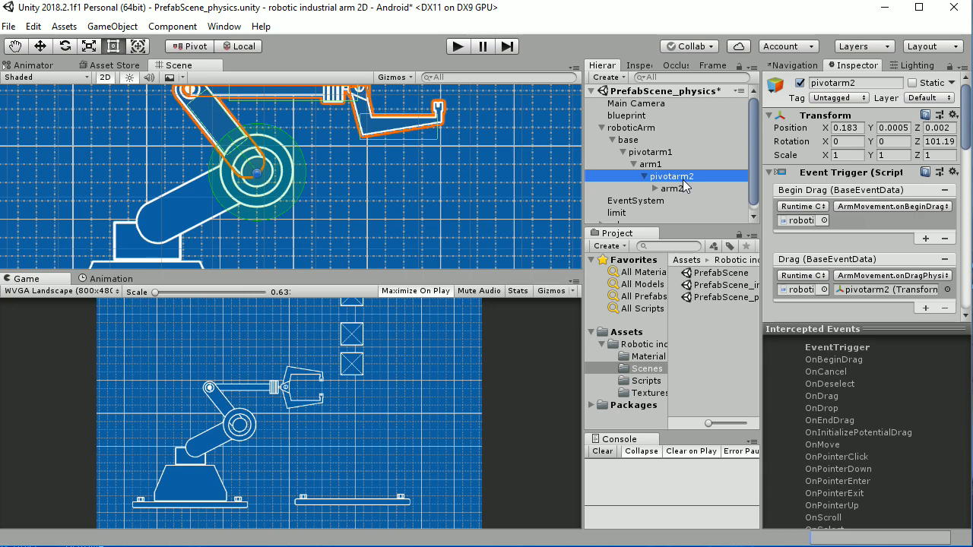
{"action": "mouse_move", "coordinate": [253, 170]}
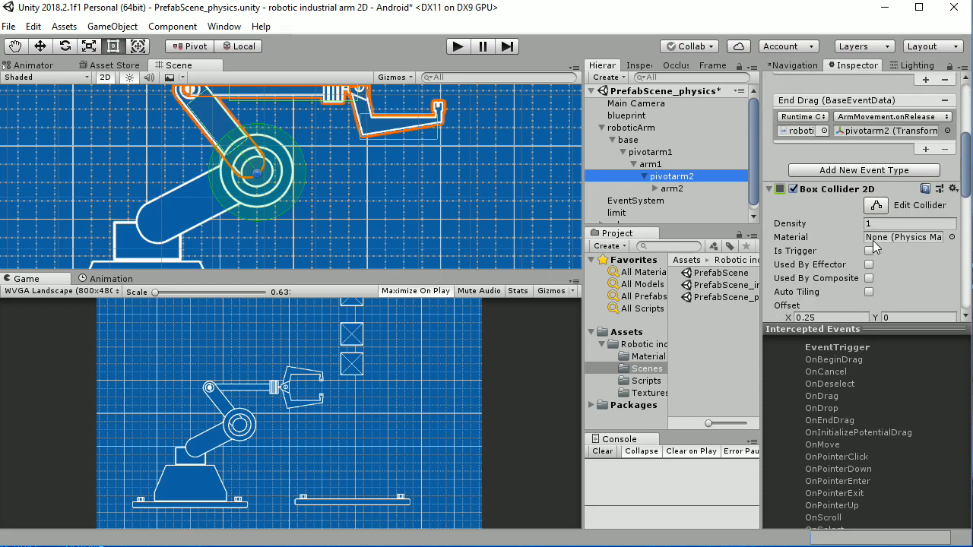
Step: Scroll pivotarm2's Inspector past Box Collider 2D and Rigidbody 2D to Hinge Joint 2D
{"action": "scroll", "scroll_direction": "down", "scroll_amount": 3}
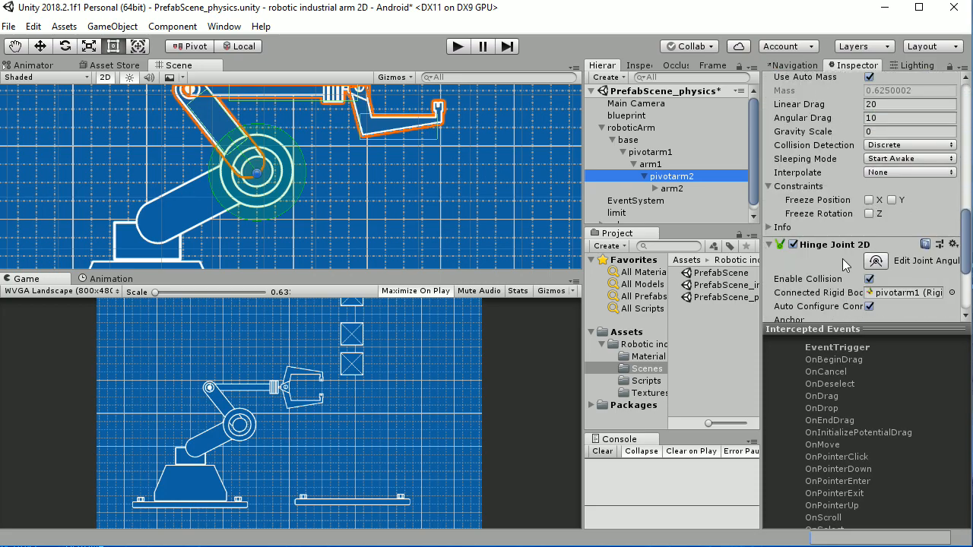
{"action": "mouse_move", "coordinate": [240, 171]}
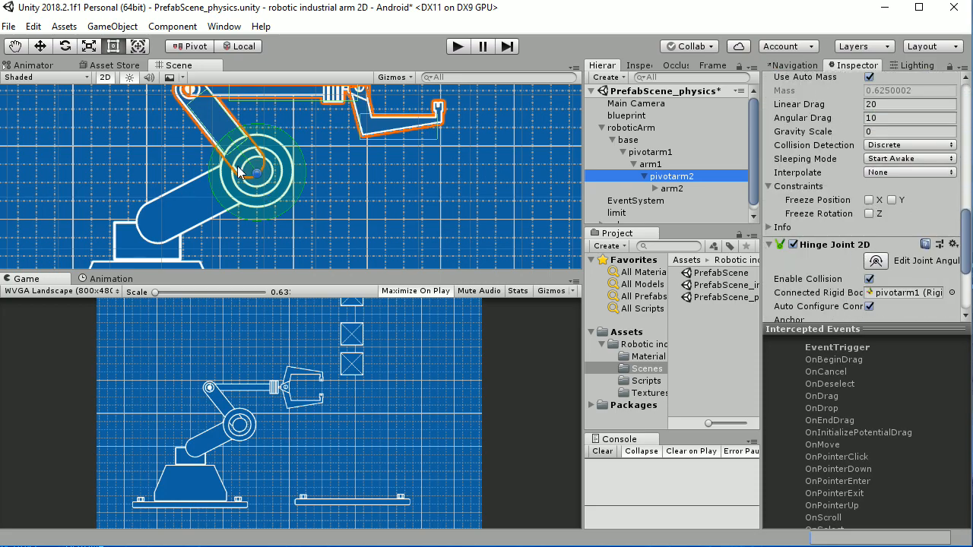